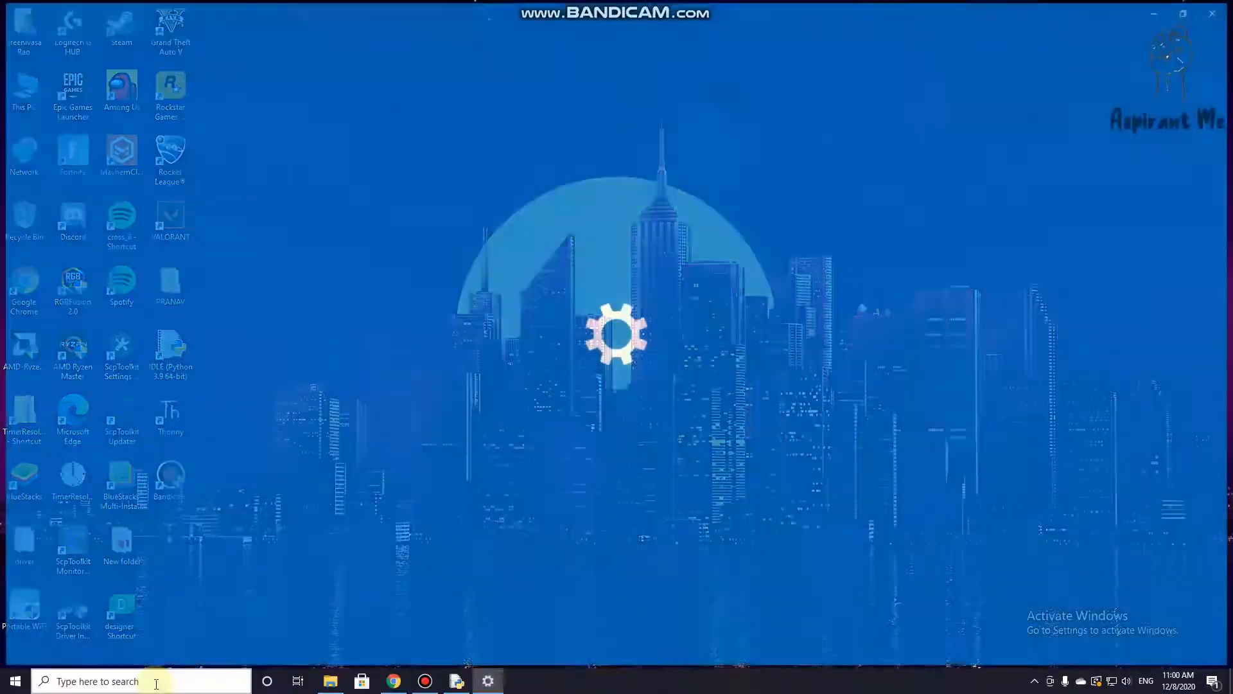
Dismiss Windows Settings so the Run dialog can come up over the desktop.
click(487, 681)
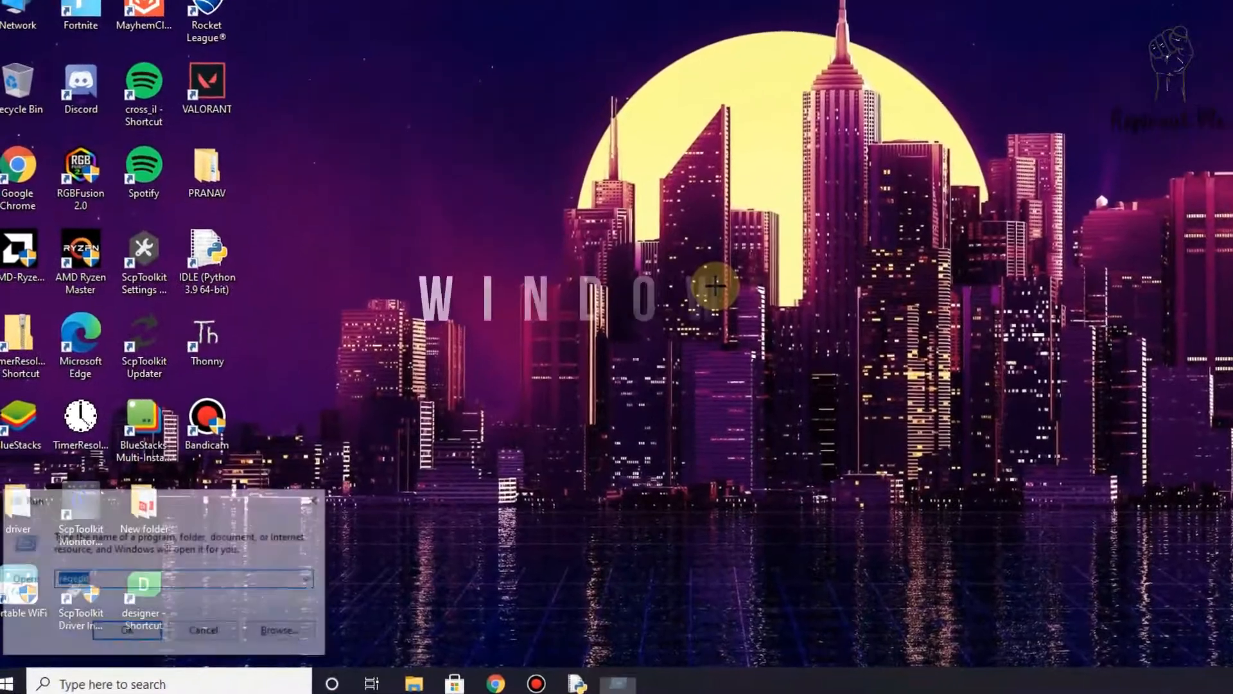
Launch Registry Editor by running 'regedit' from the Run box.
text(regedit)
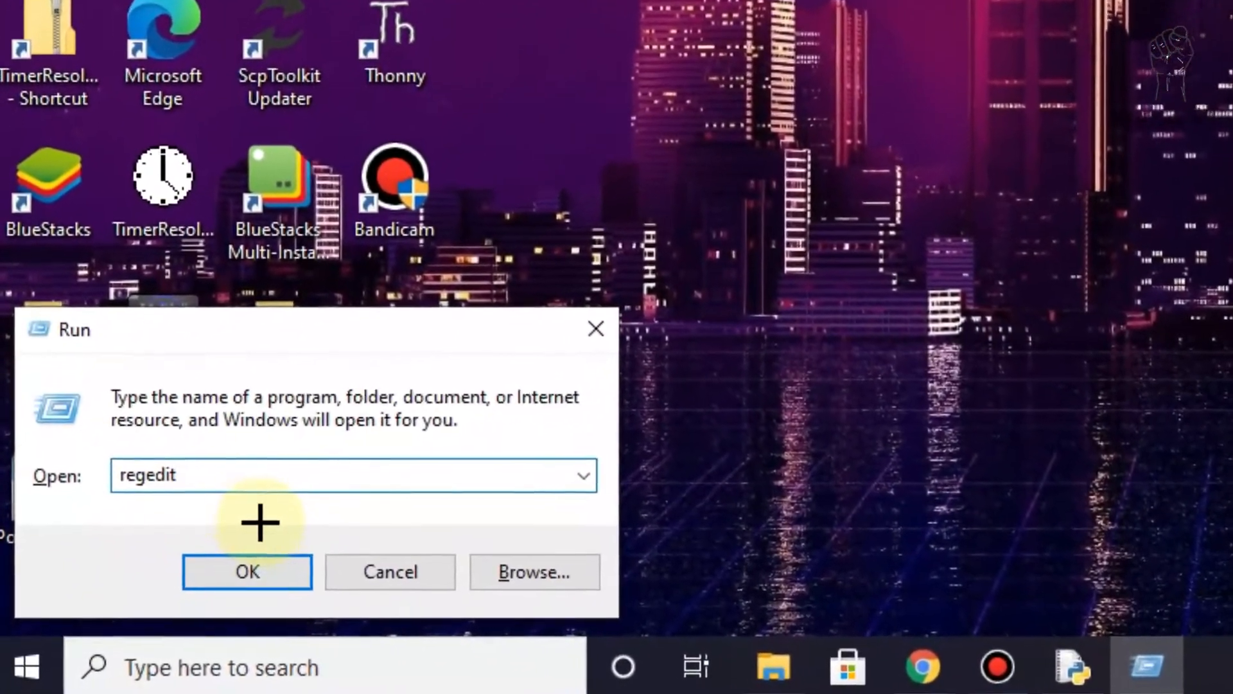
click(247, 572)
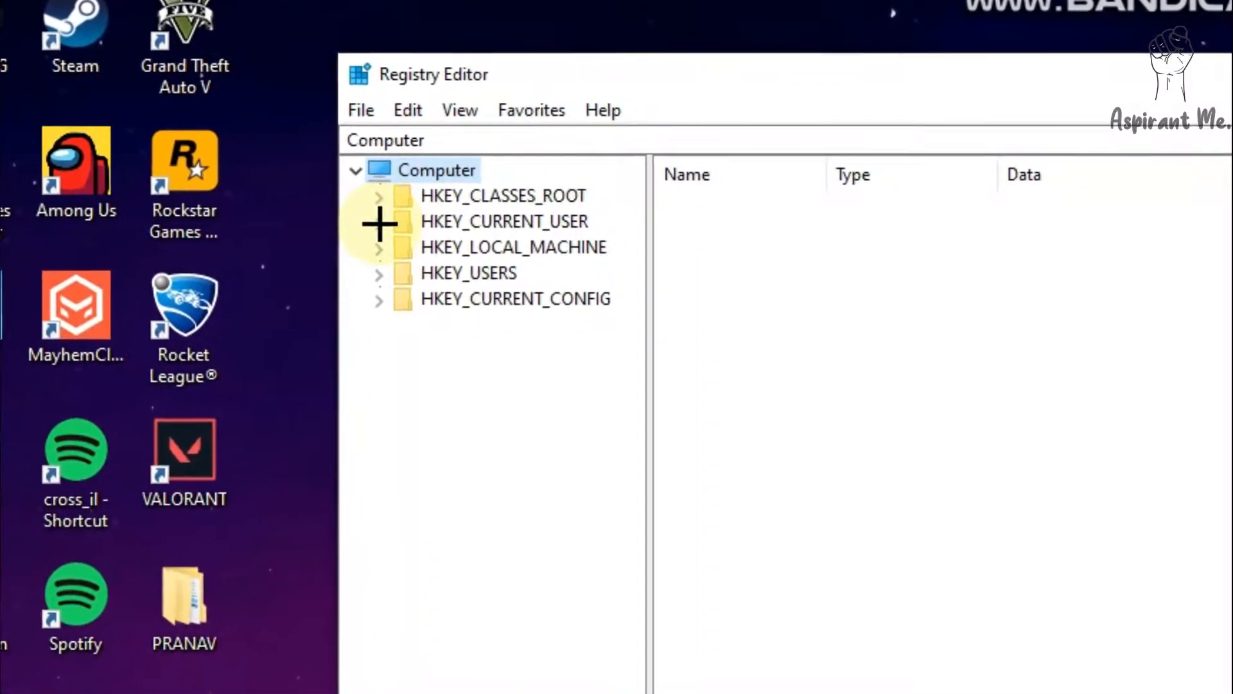
Navigate to HKEY_CURRENT_USER\Control Panel\Personalization\Desktop Slideshow.
click(378, 221)
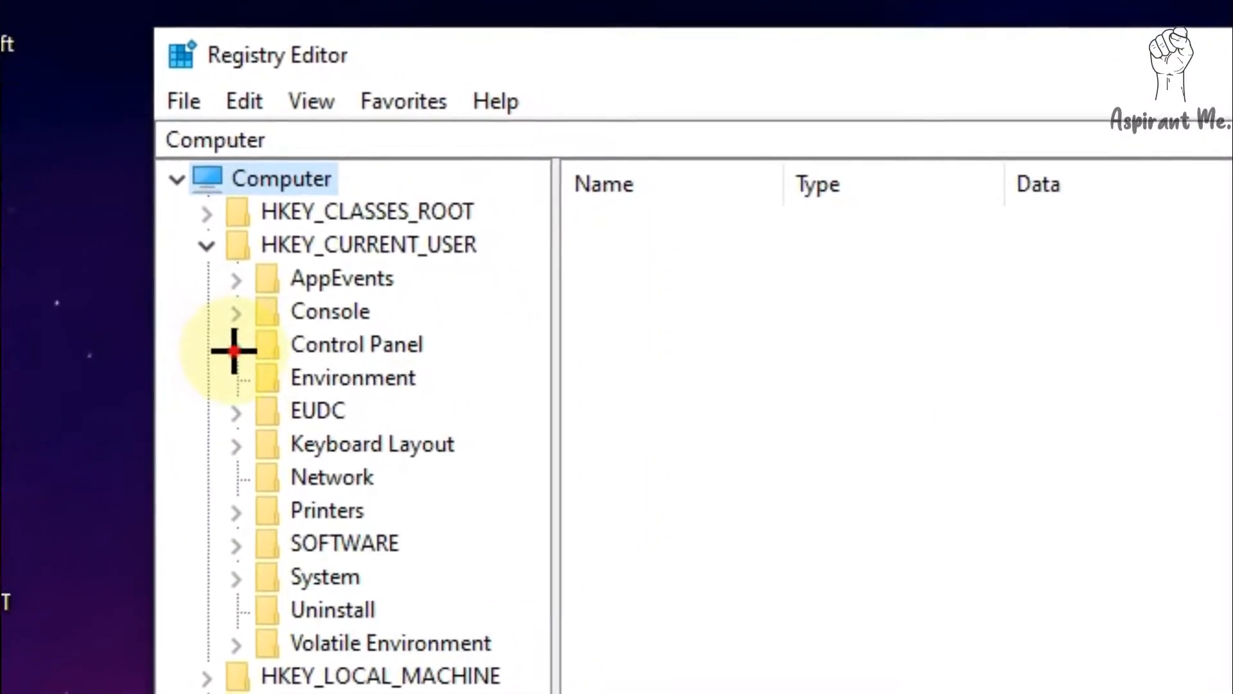
click(235, 343)
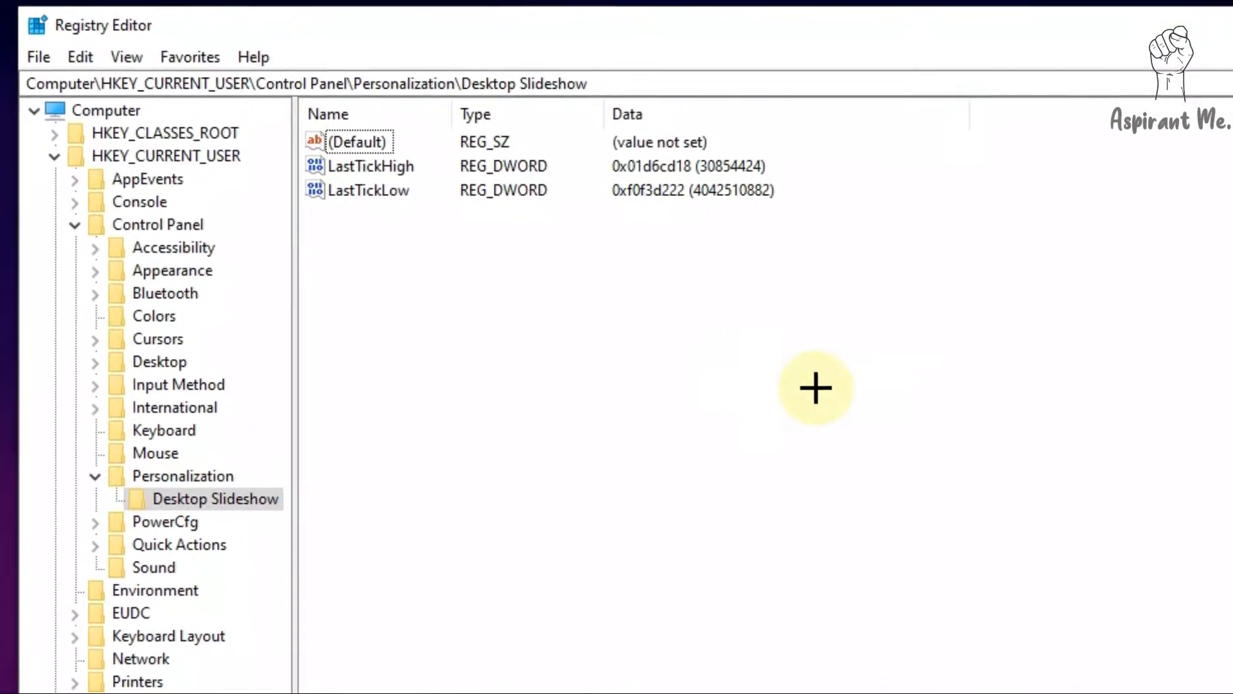
Add a DWORD (32-bit) value to the Desktop Slideshow key.
right_click(816, 388)
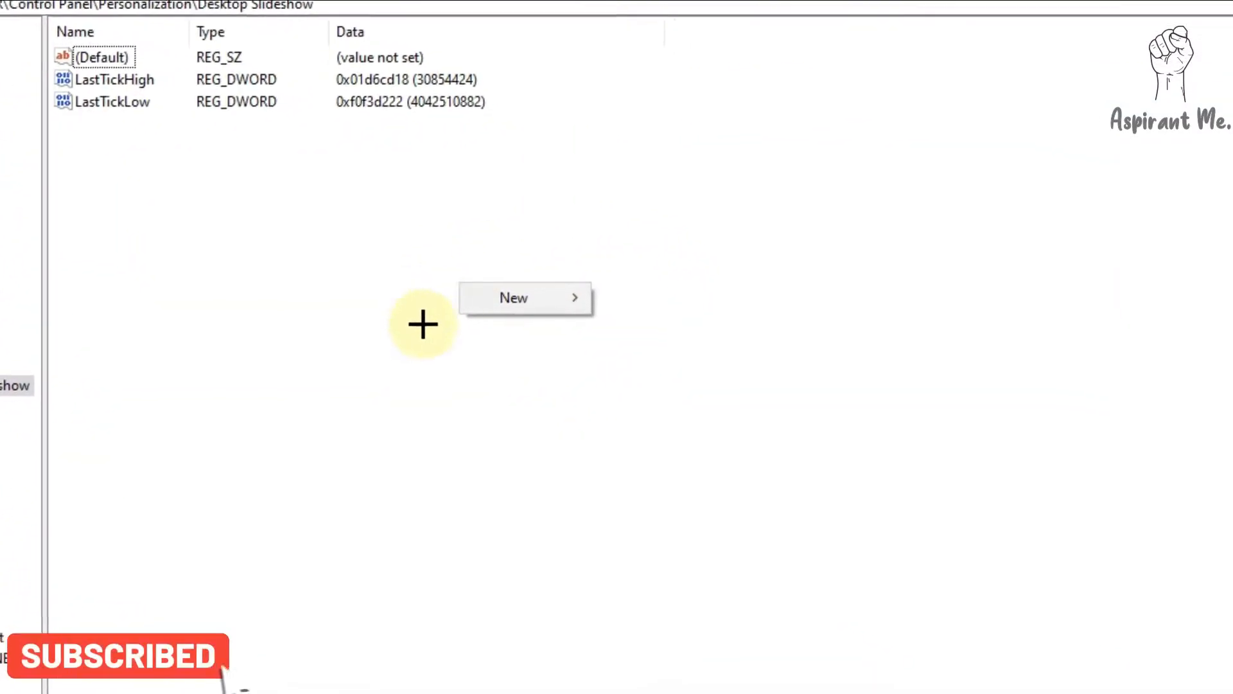
click(513, 297)
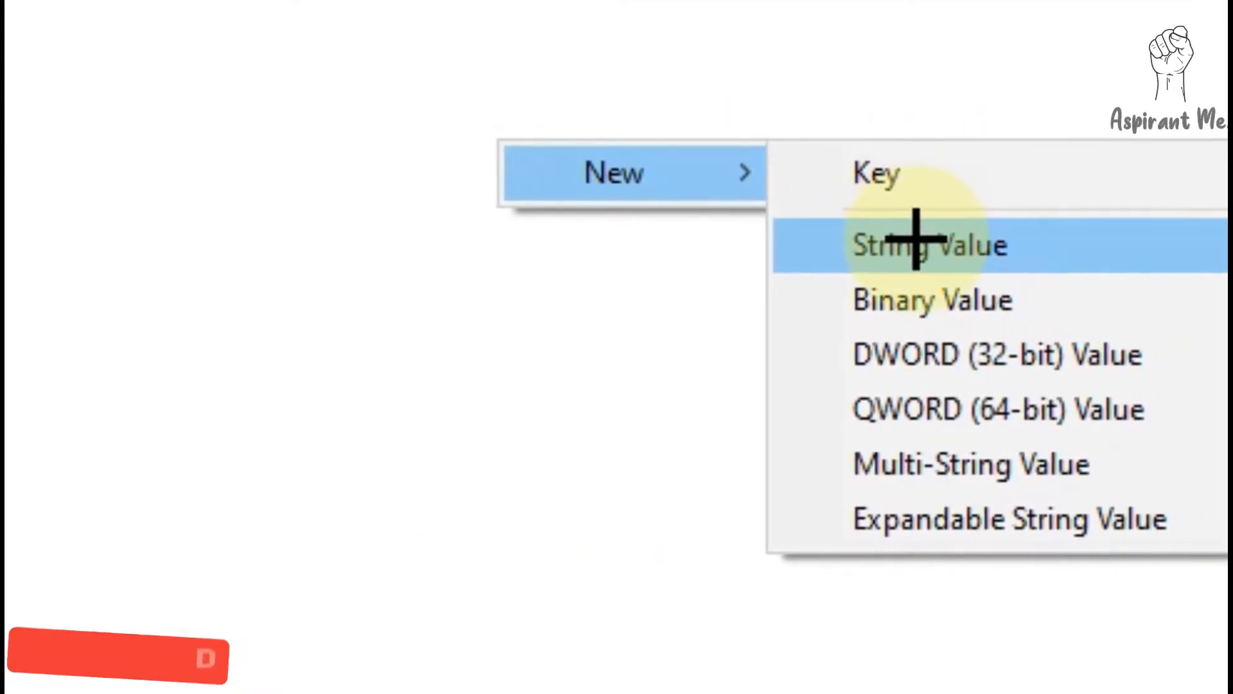
mouse_move(928, 351)
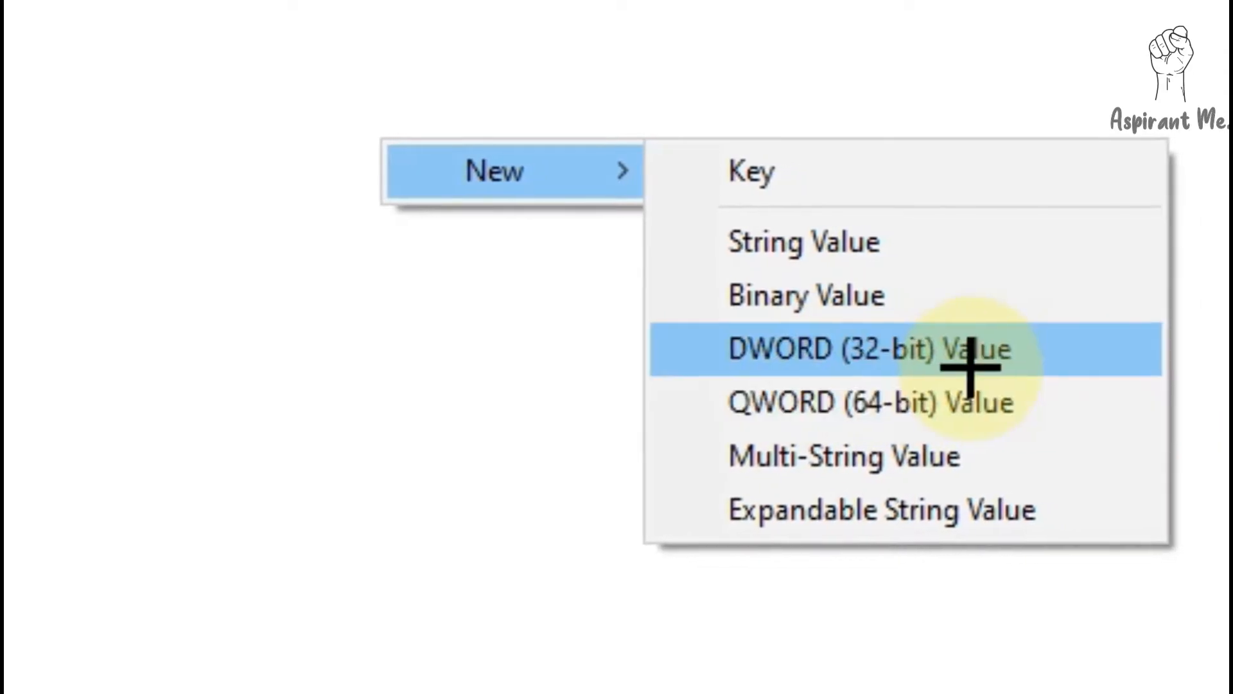
mouse_move(956, 401)
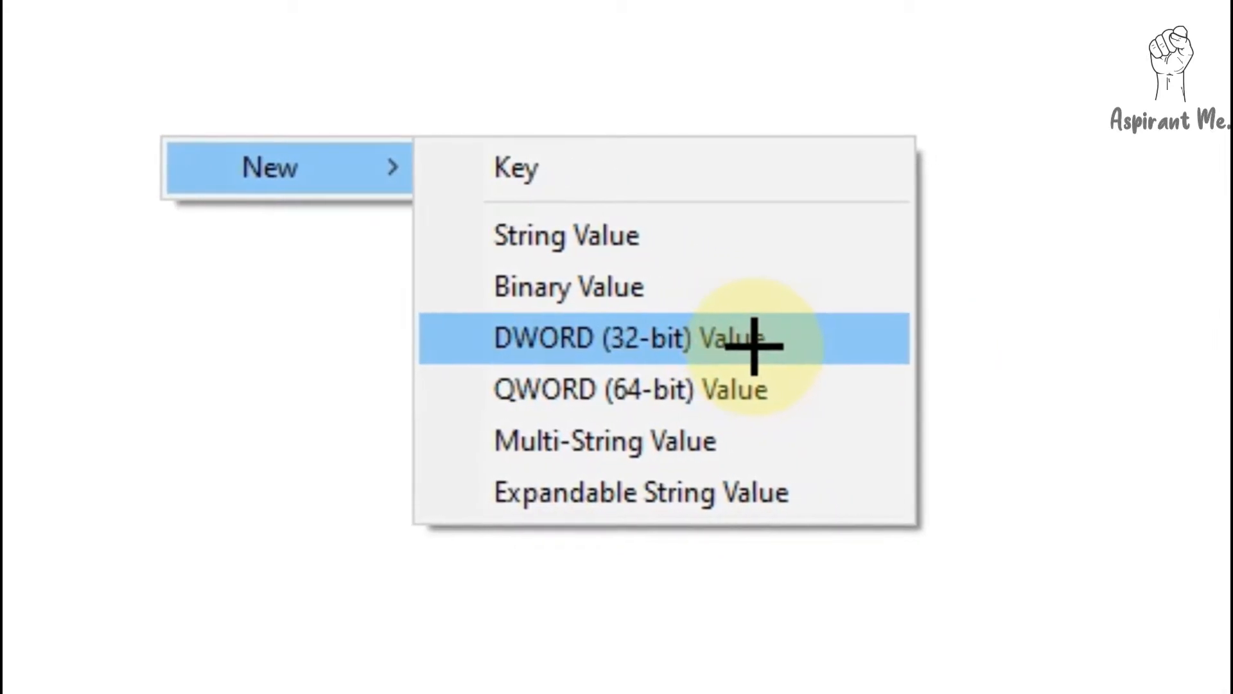
click(598, 339)
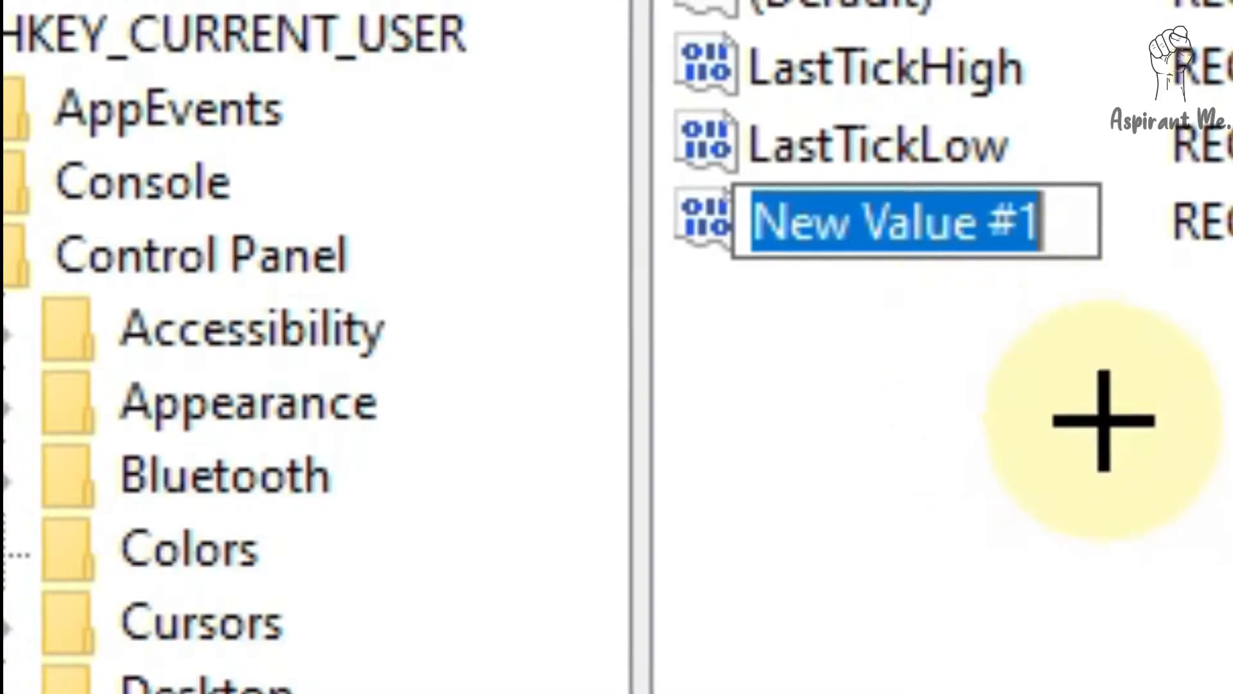
mouse_move(1050, 330)
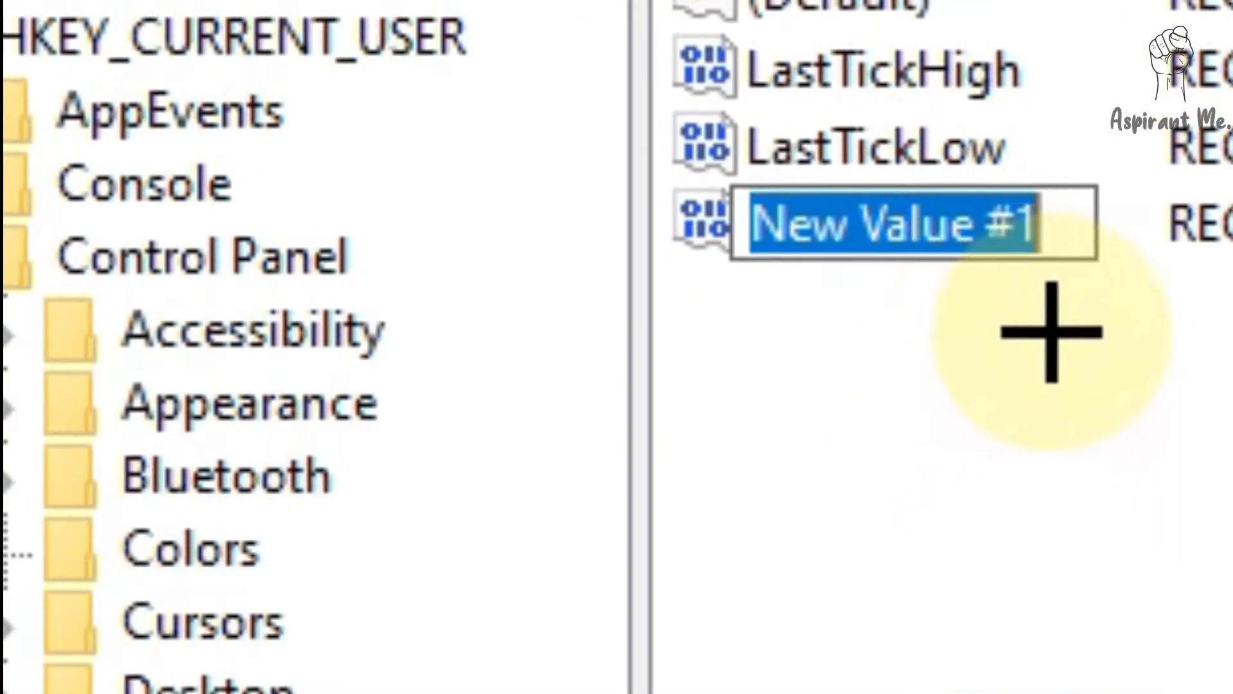
Replace 'New Value #1' with the name 'Interval'.
key(delete)
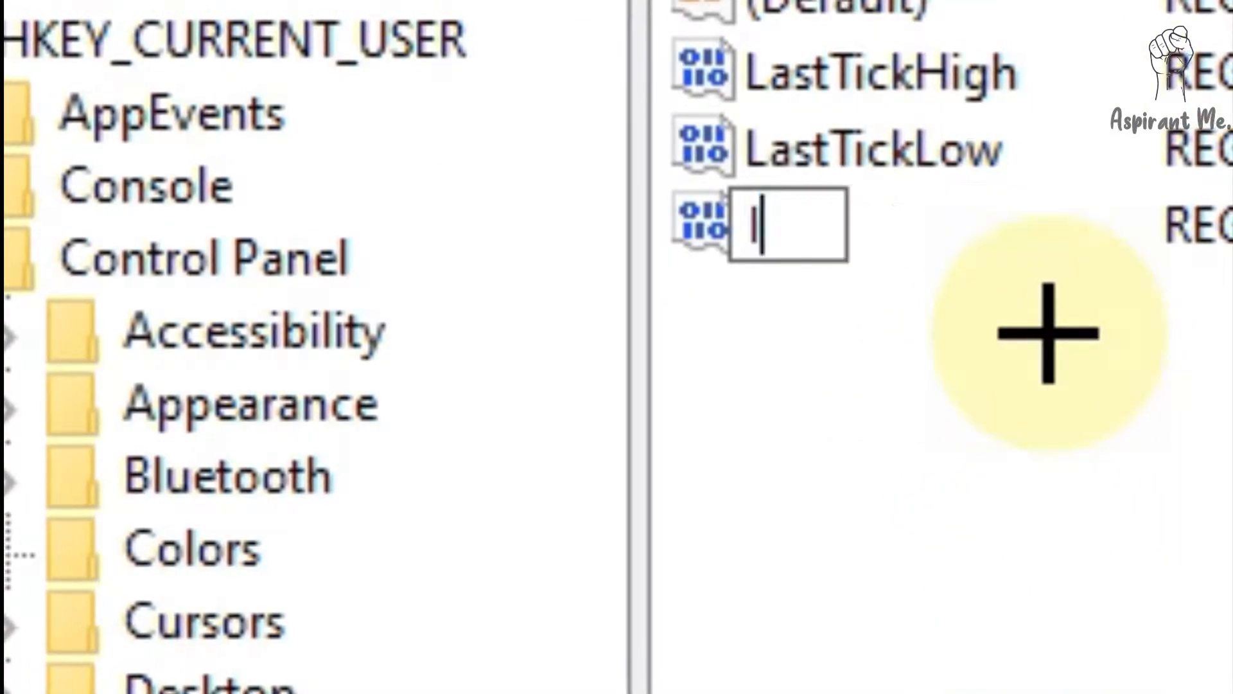
text(Interval)
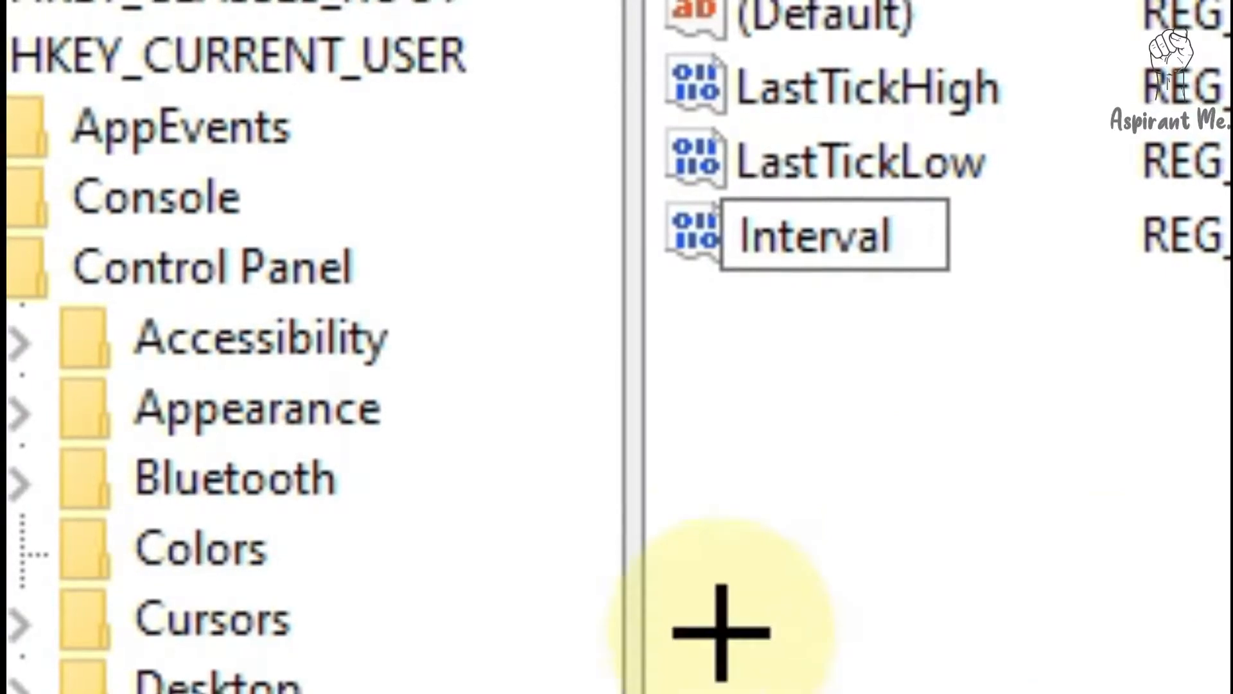
mouse_move(912, 259)
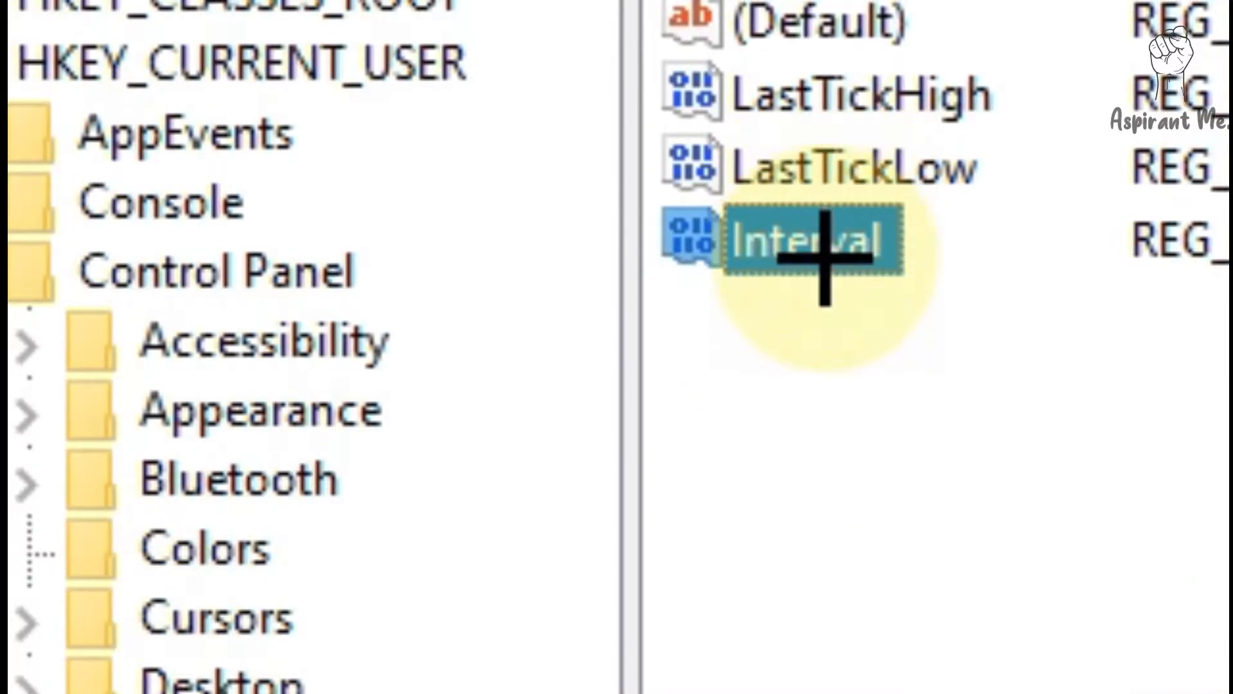
Set Interval's value data to 3000 with Decimal base and save.
double_click(795, 240)
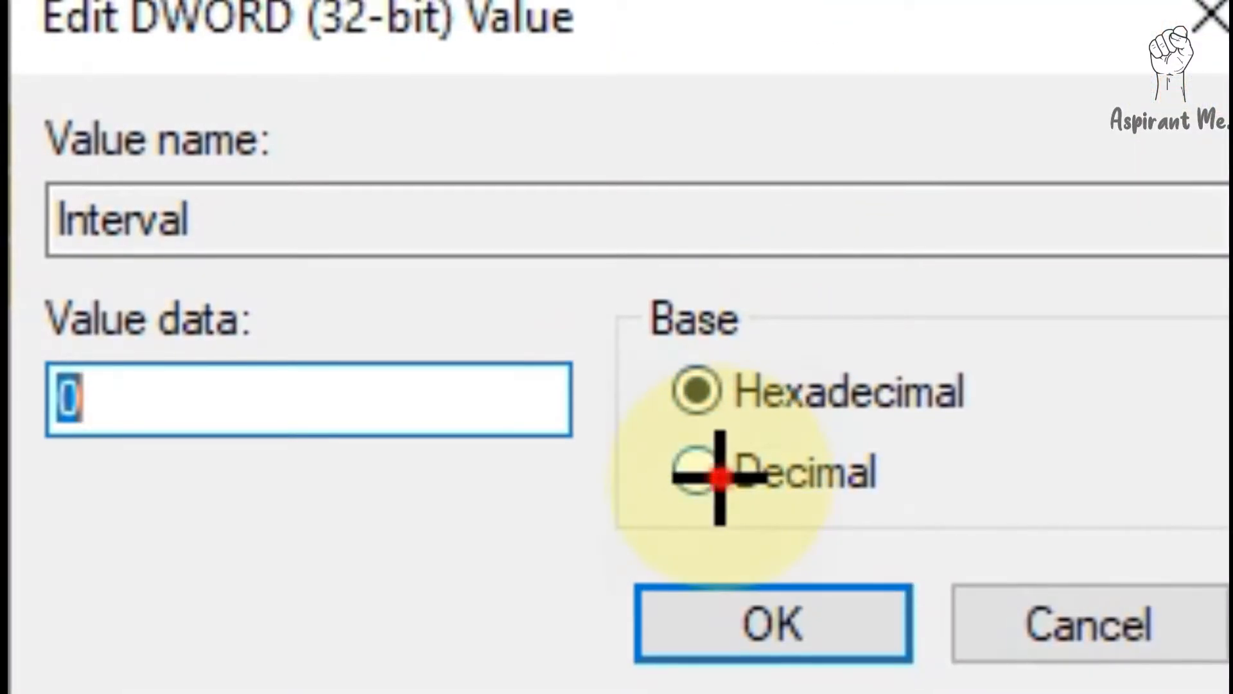
click(695, 472)
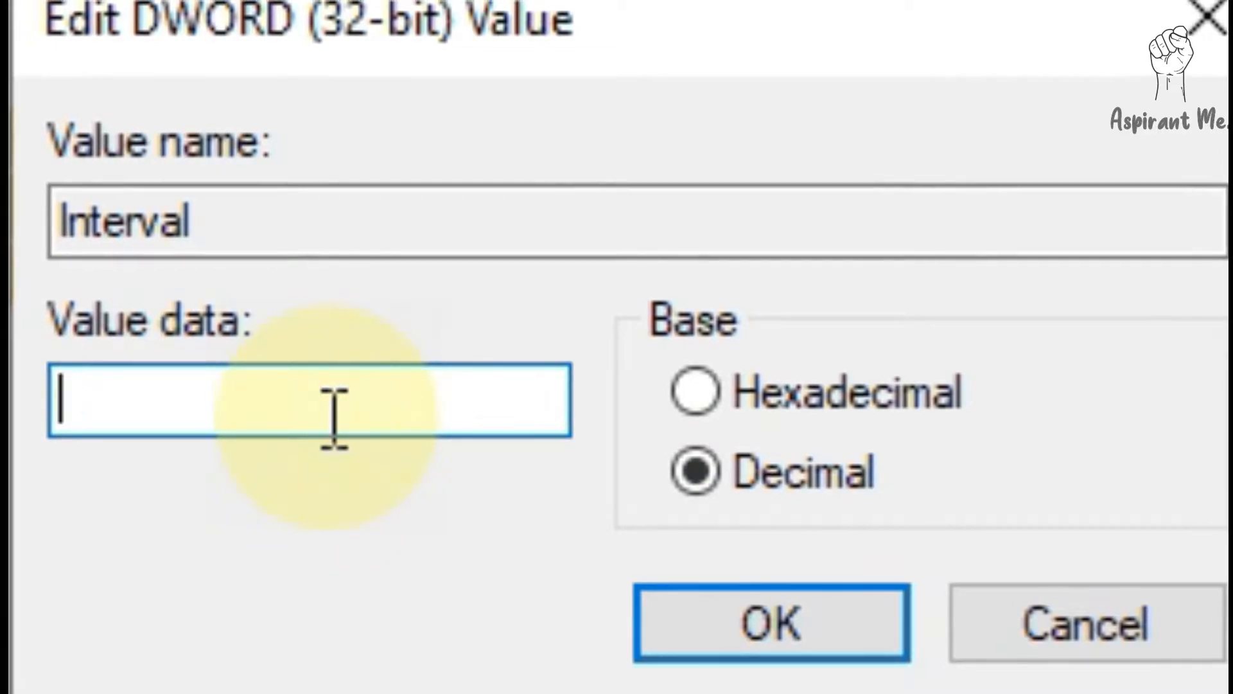
text(3000)
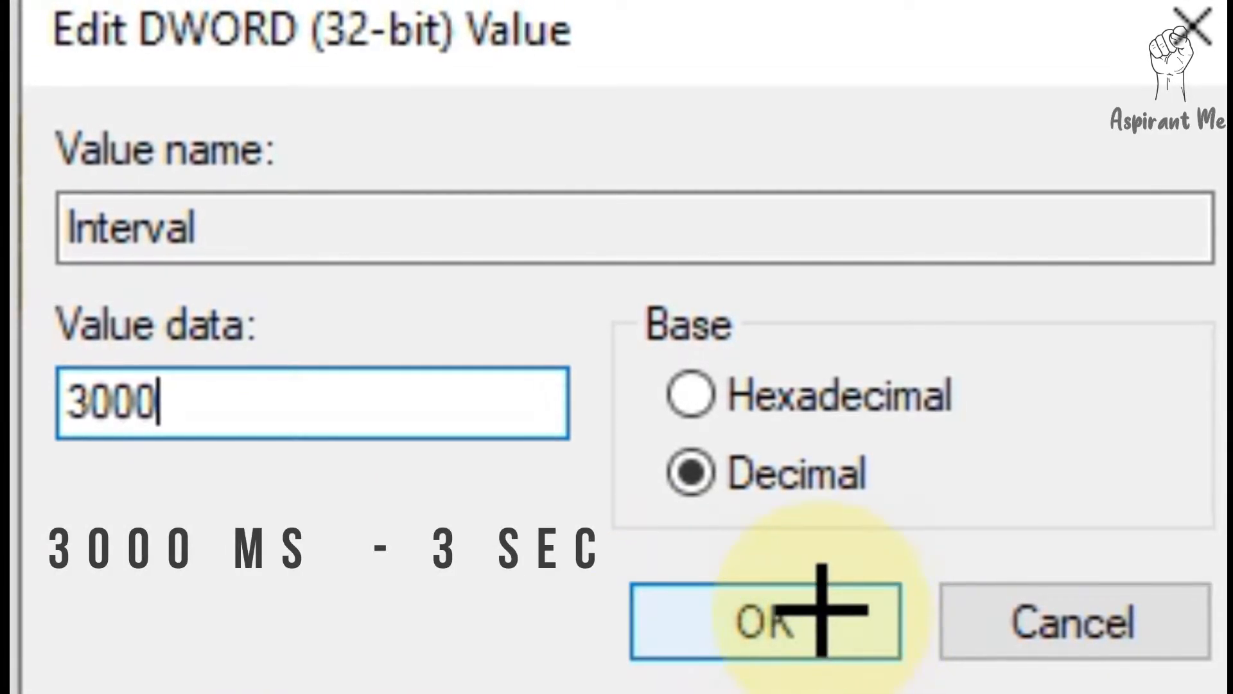
click(763, 621)
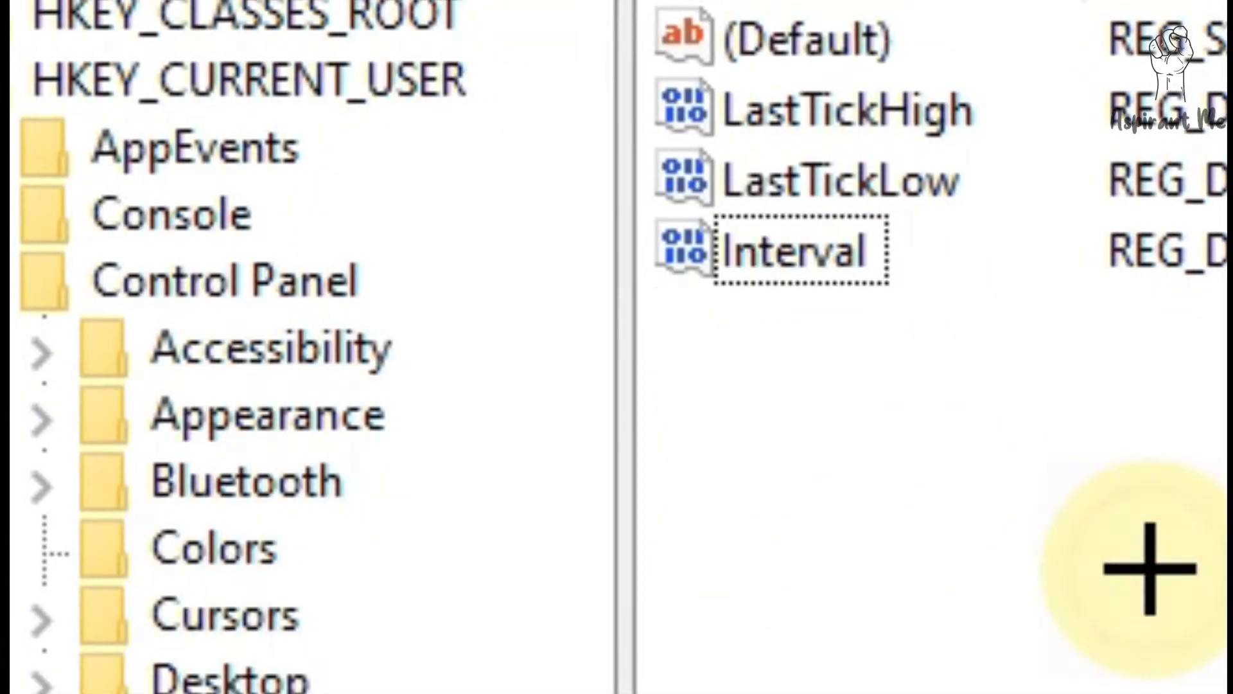
mouse_move(779, 287)
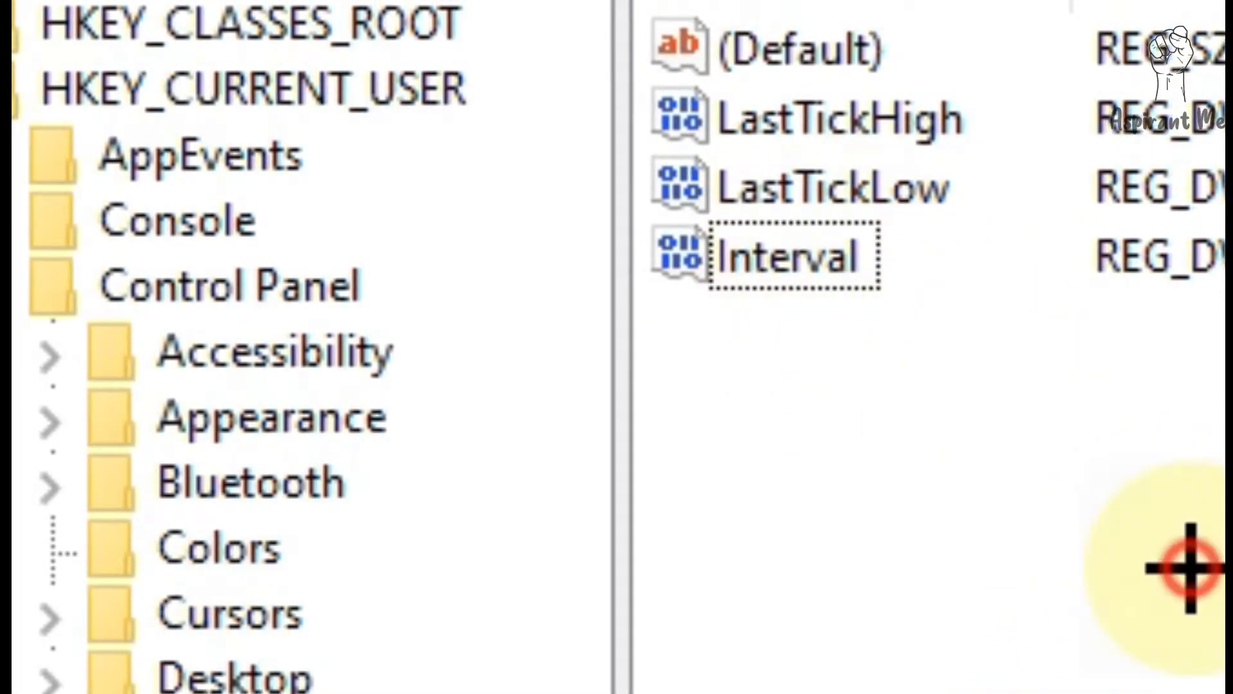
Reopen Interval to confirm it reads 3000 in decimal, then close the editor.
double_click(786, 255)
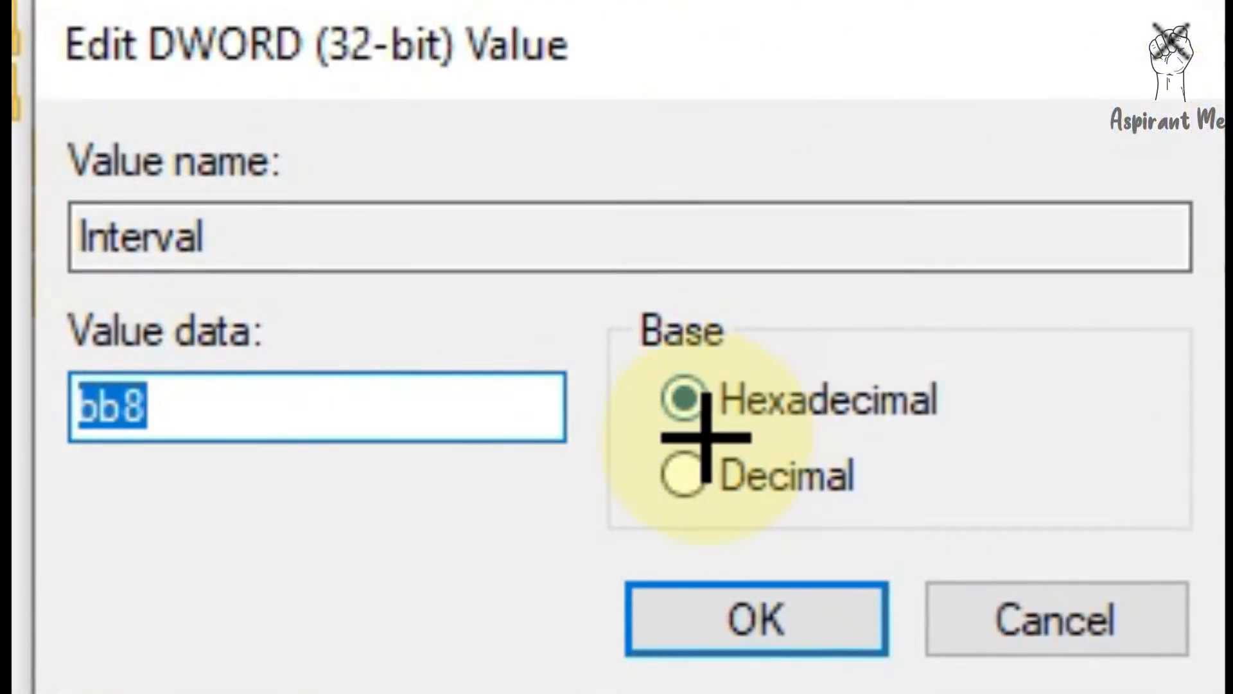
click(683, 477)
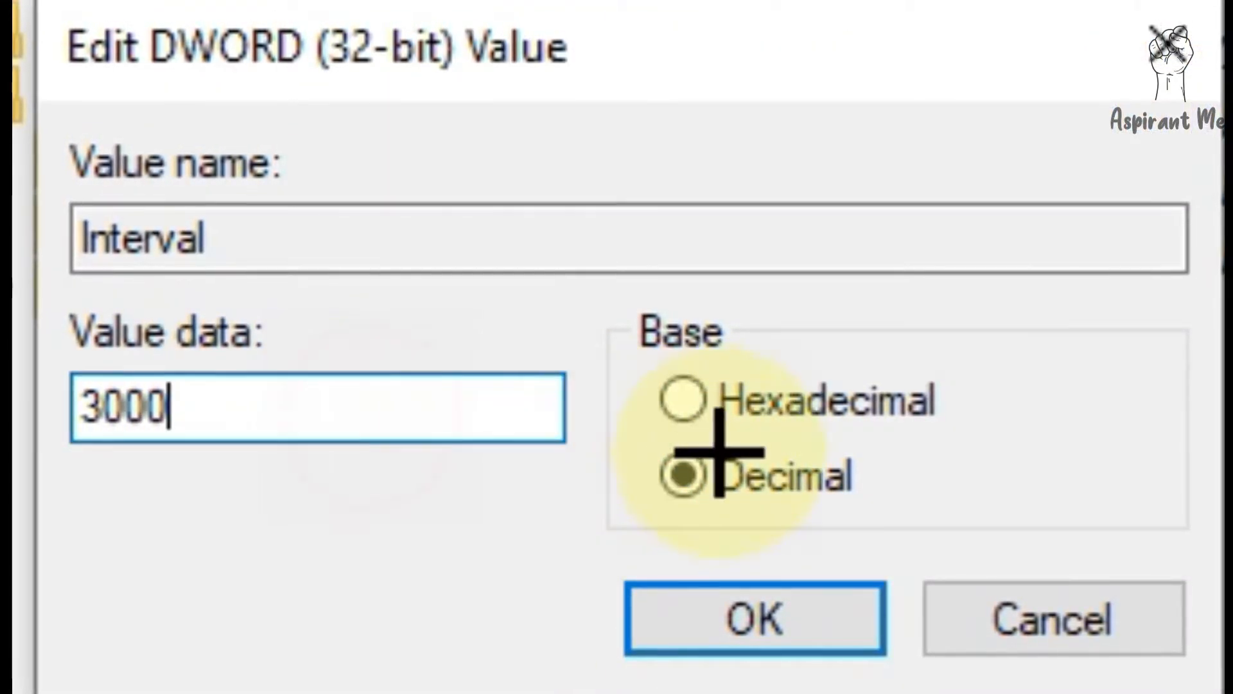
click(755, 617)
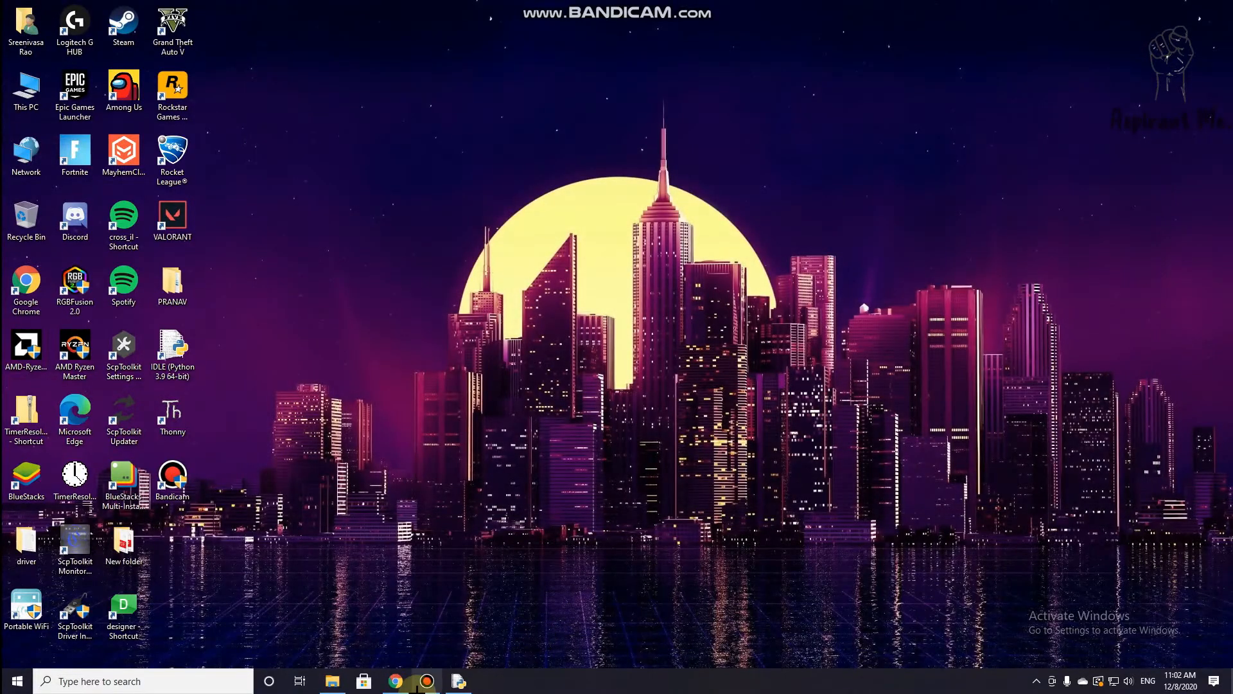
Set four Screenshots folder pictures as the desktop background.
click(331, 681)
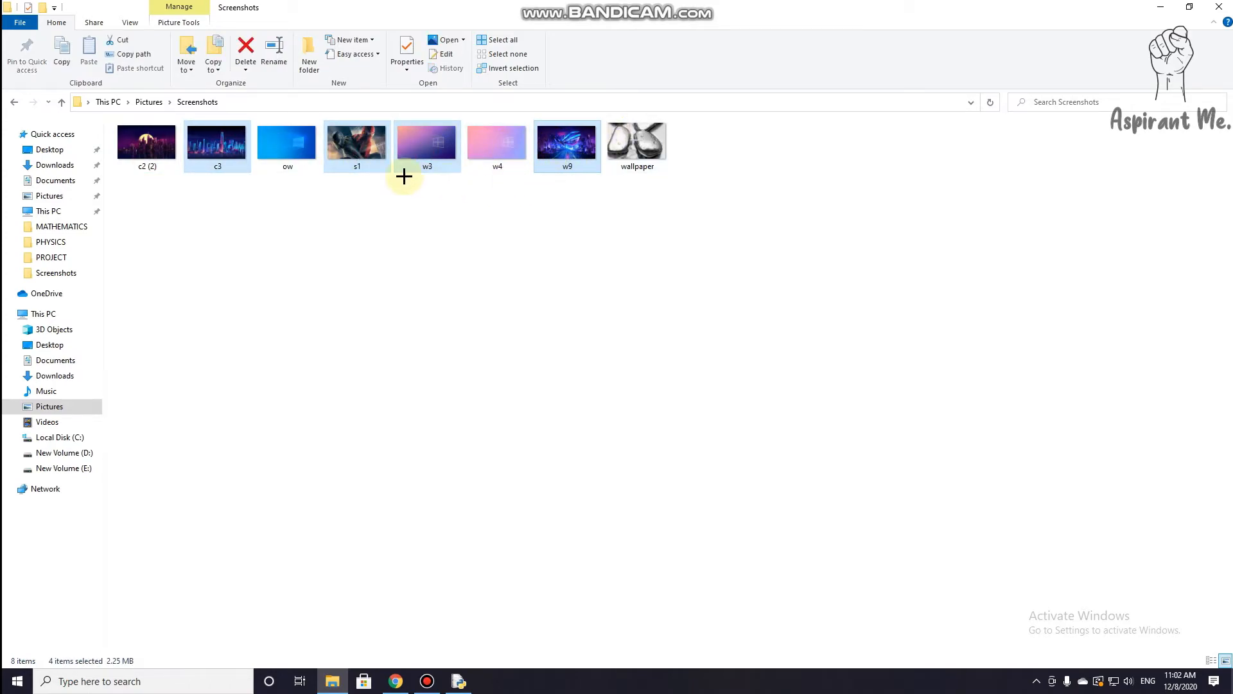
right_click(428, 141)
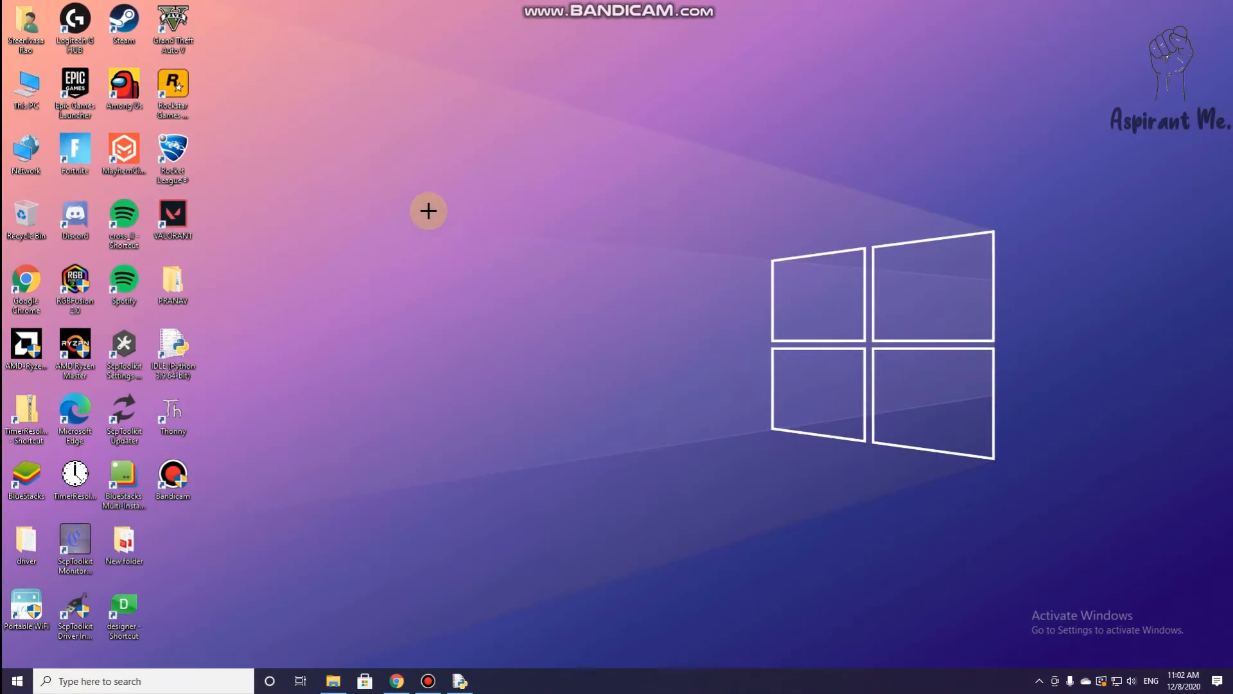
mouse_move(369, 185)
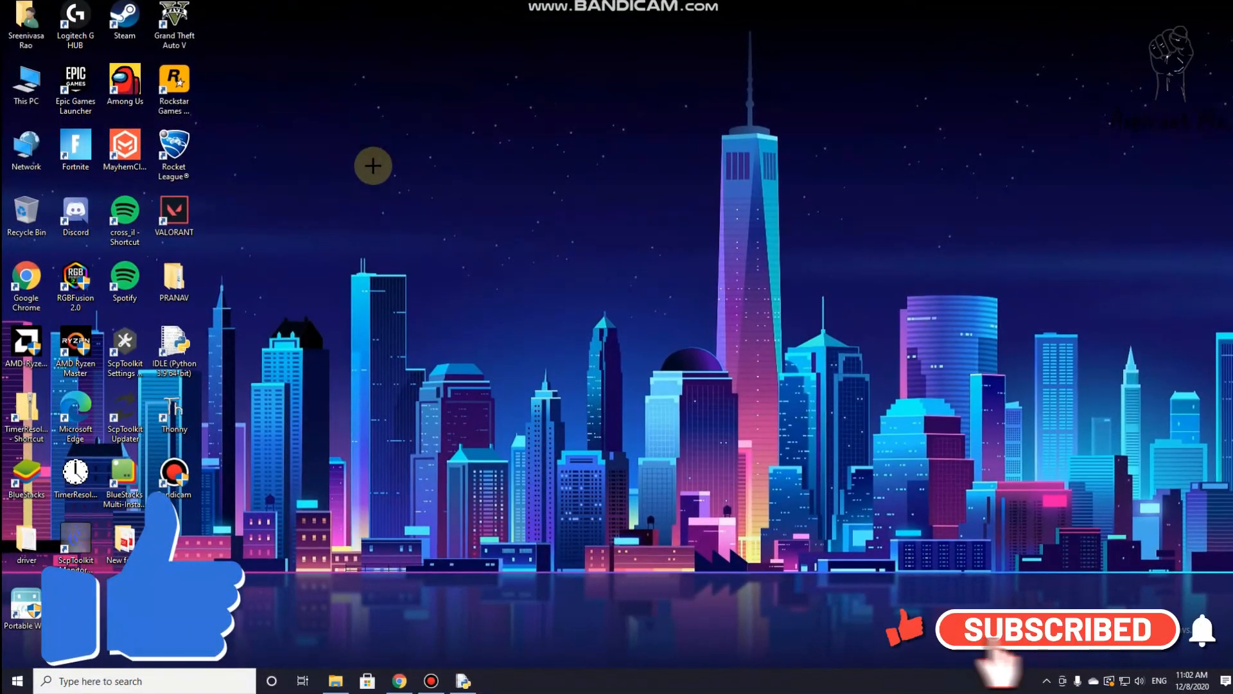
mouse_move(464, 242)
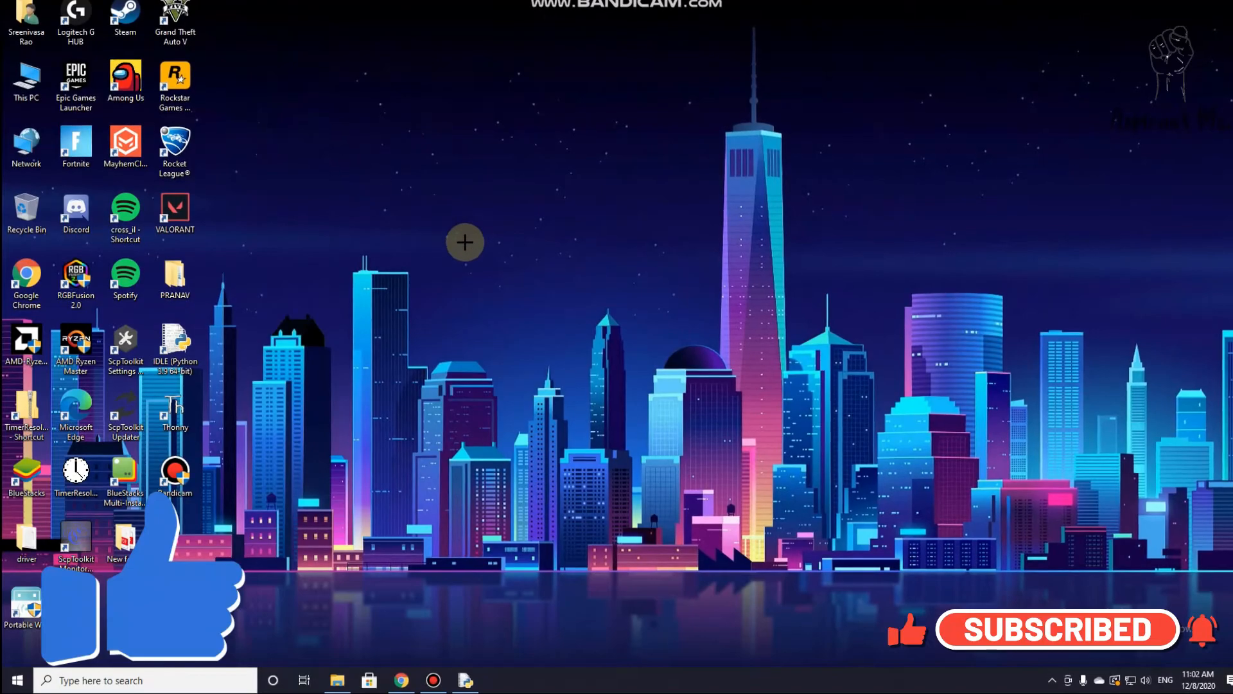